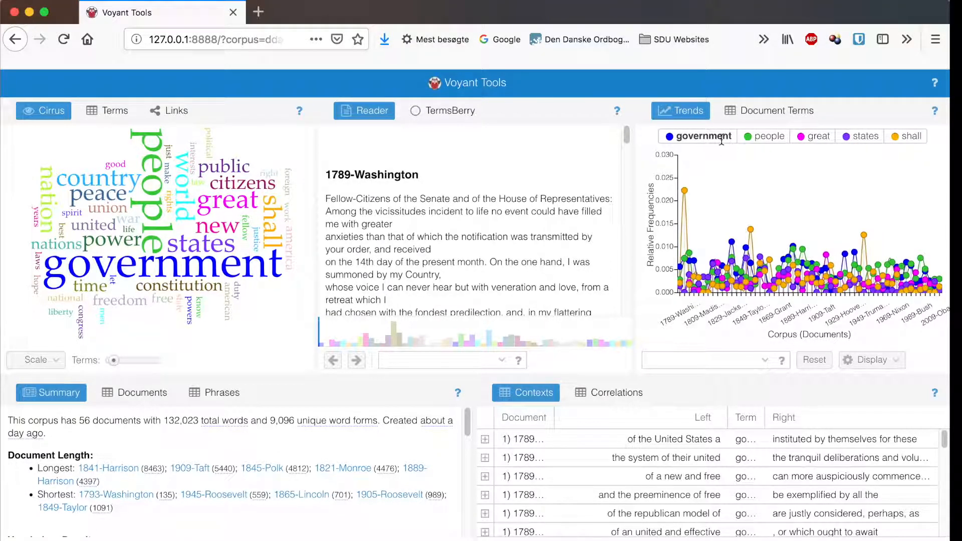
Step: Hide the 'great' line in the trends graph via its legend entry
click(702, 137)
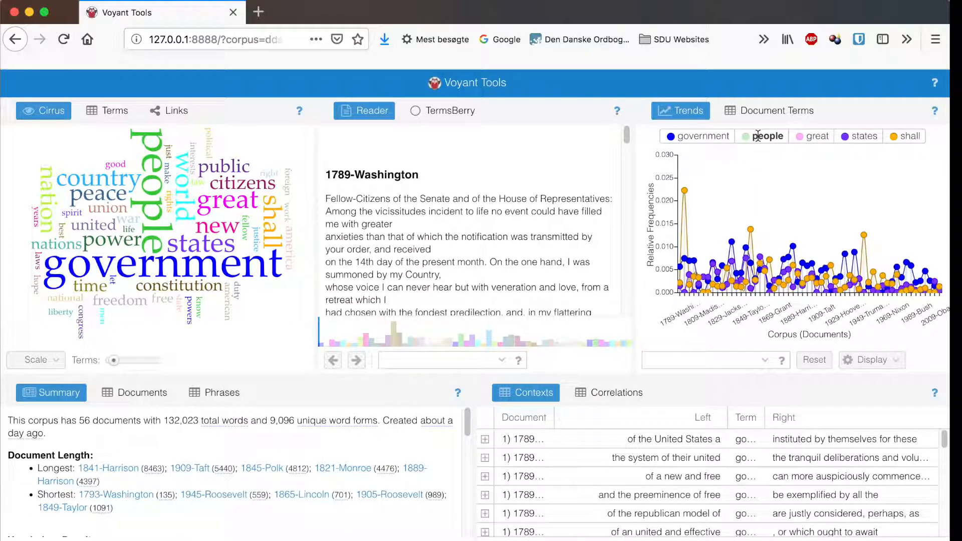
mouse_move(680, 191)
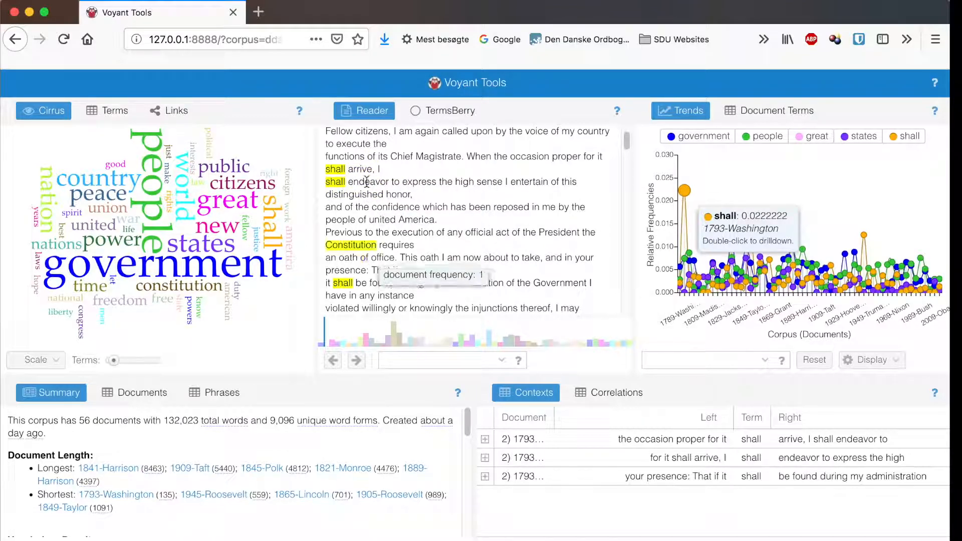
Step: Chart only 'peace' from the corpus term list, then add 'states' alongside it
click(706, 361)
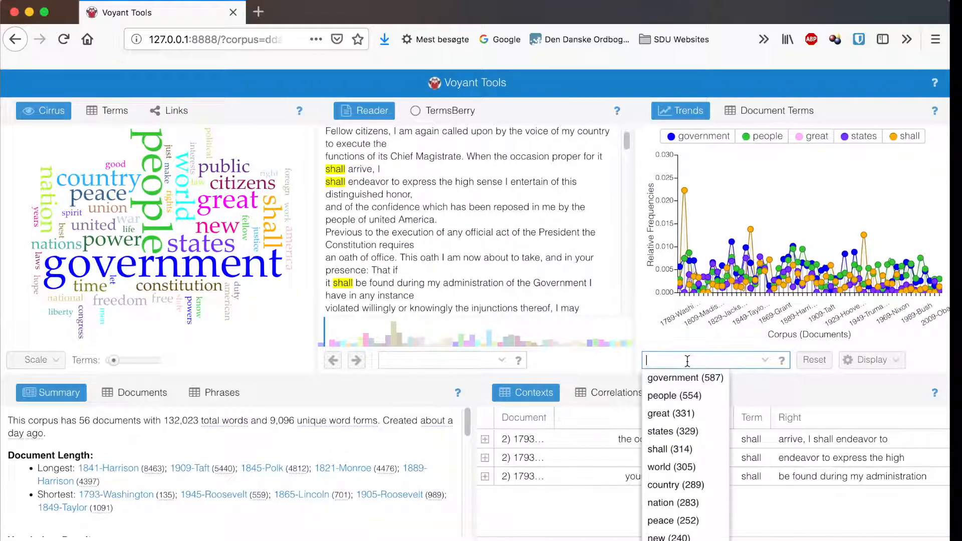
mouse_move(672, 520)
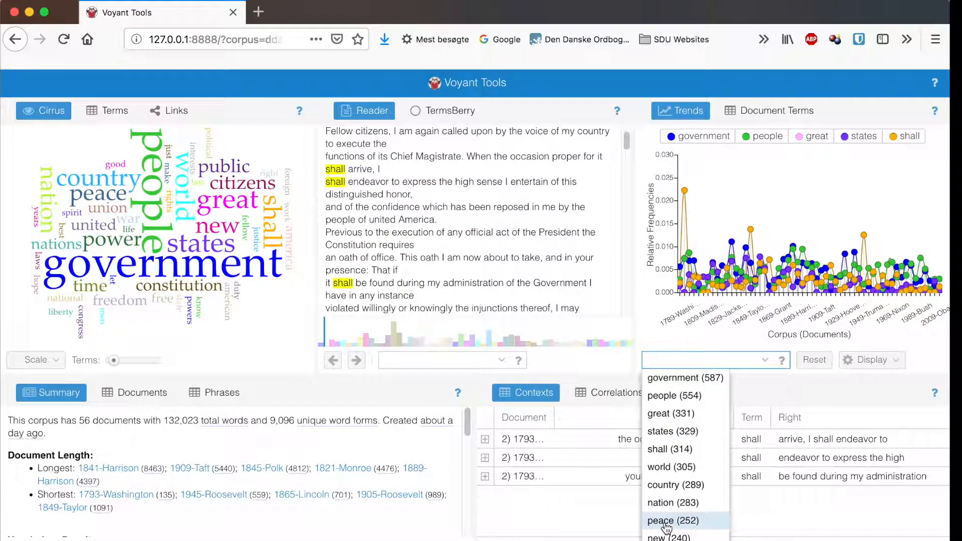
click(662, 520)
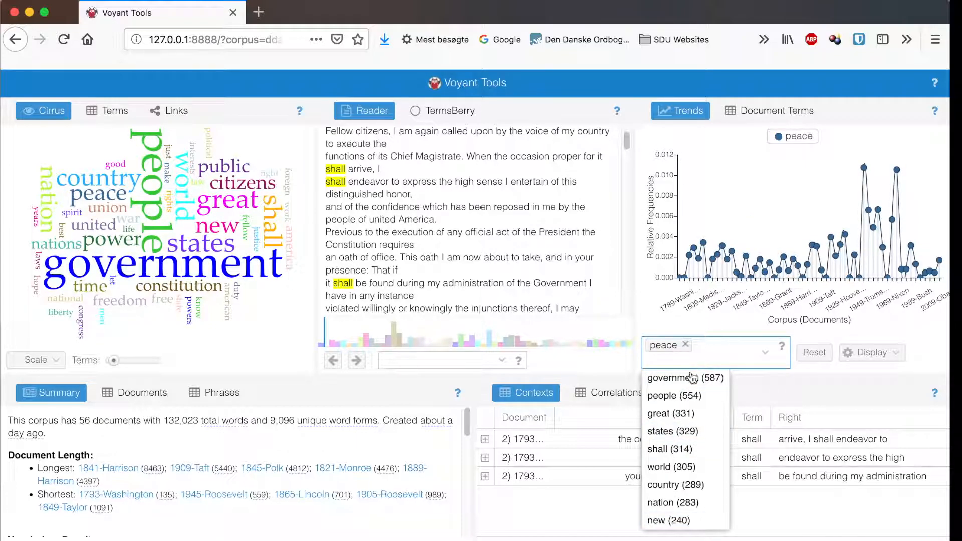
click(669, 431)
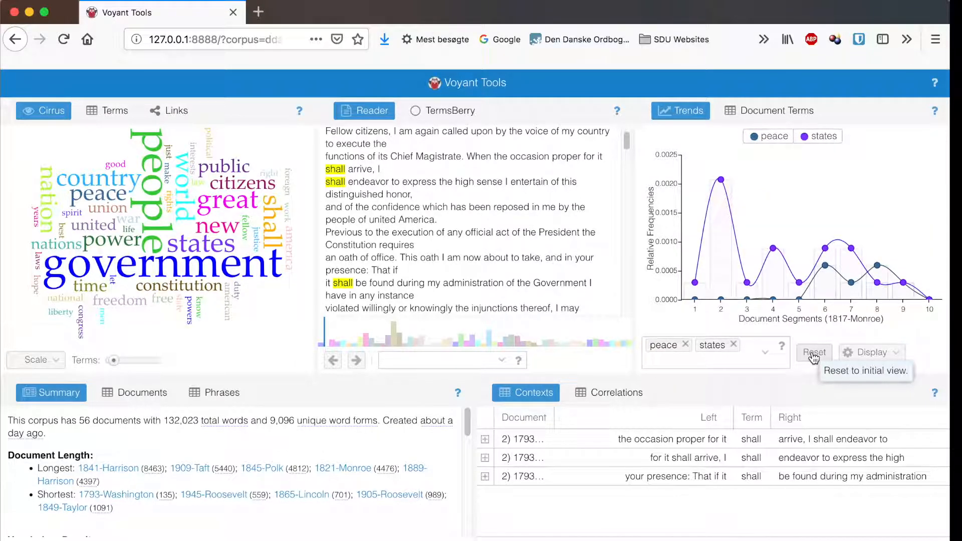
Step: Reset the trends graph to its initial five-term view and check the Display menu choices
click(813, 352)
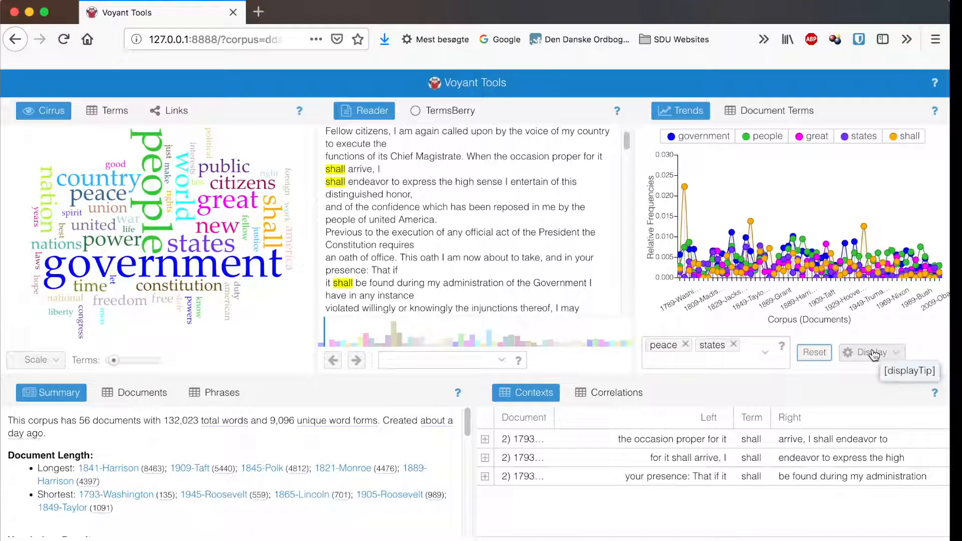
click(870, 353)
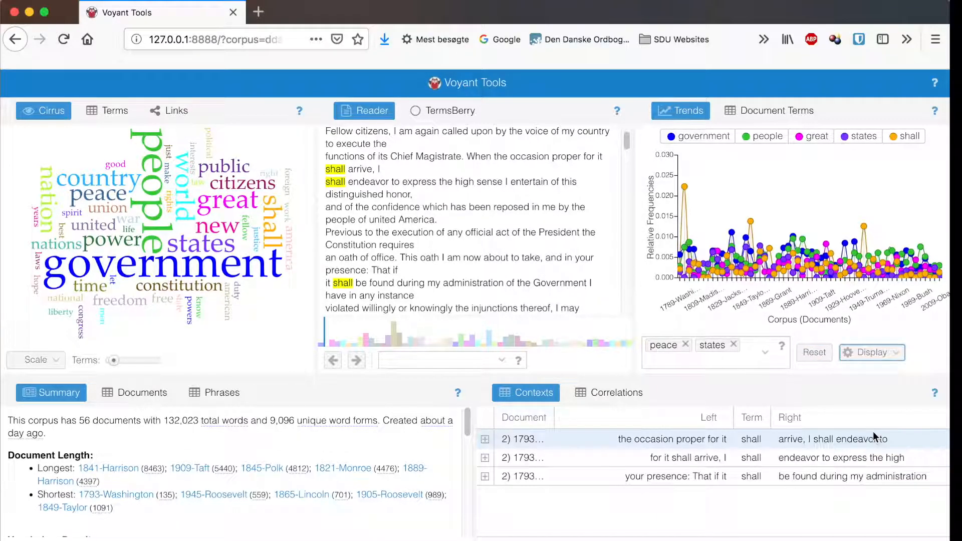
click(871, 352)
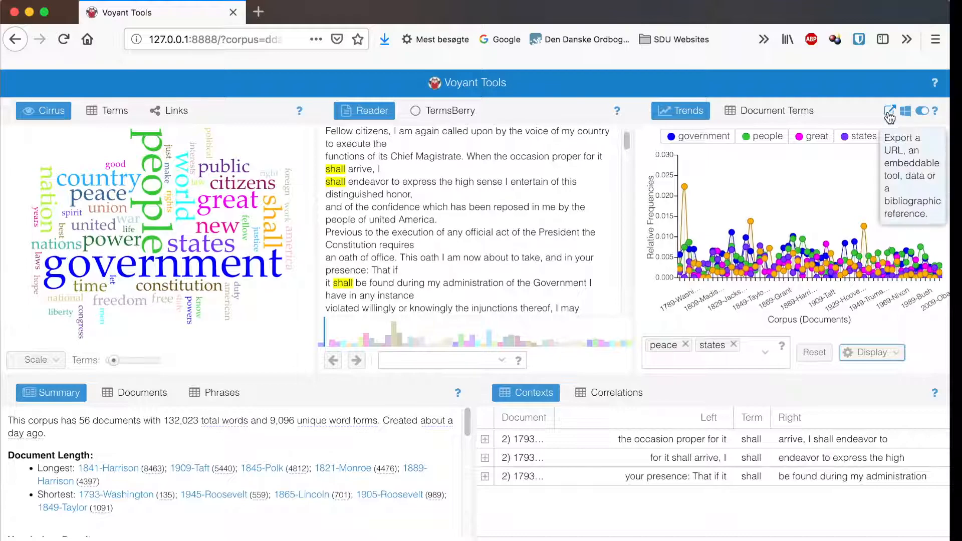
click(891, 110)
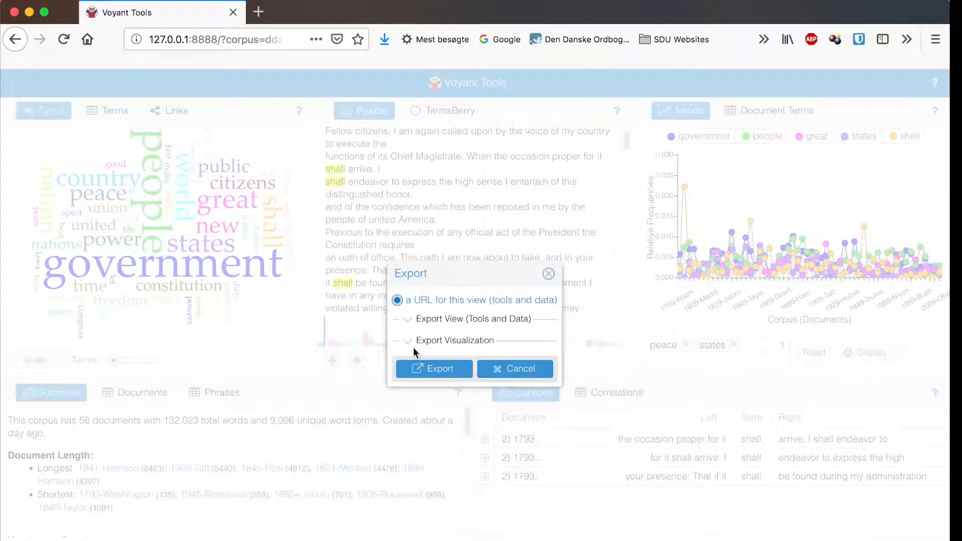
click(407, 341)
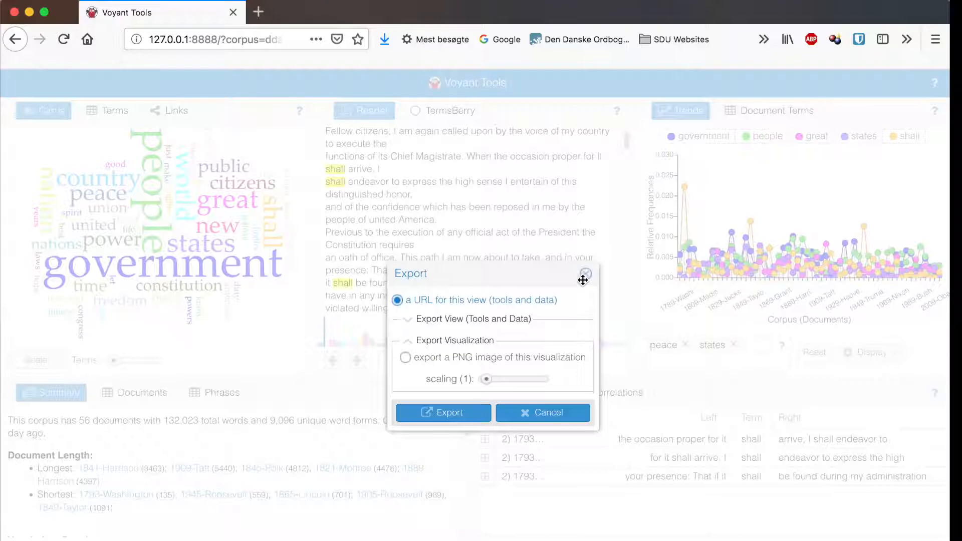
click(585, 273)
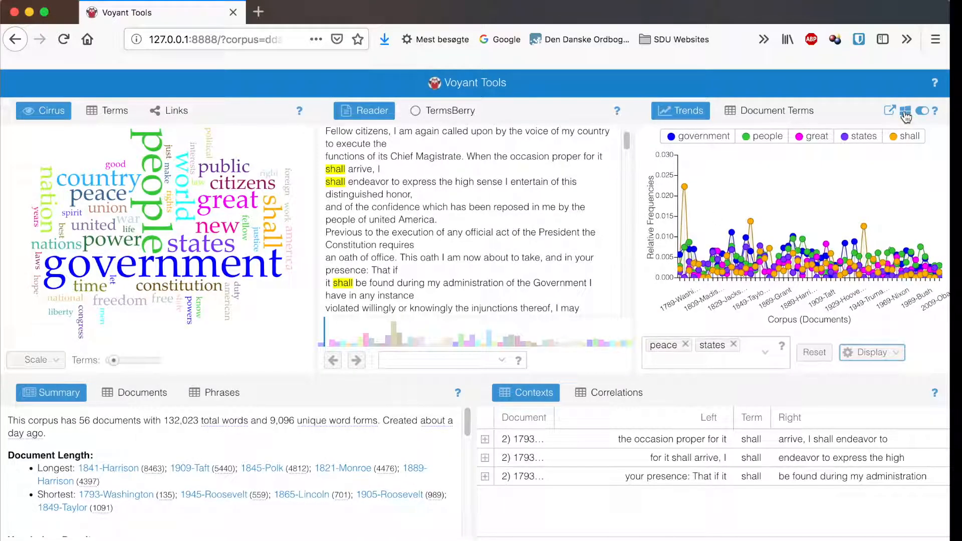
Step: Review the Trends options dialog, then display the Trends panel help explanation
click(907, 111)
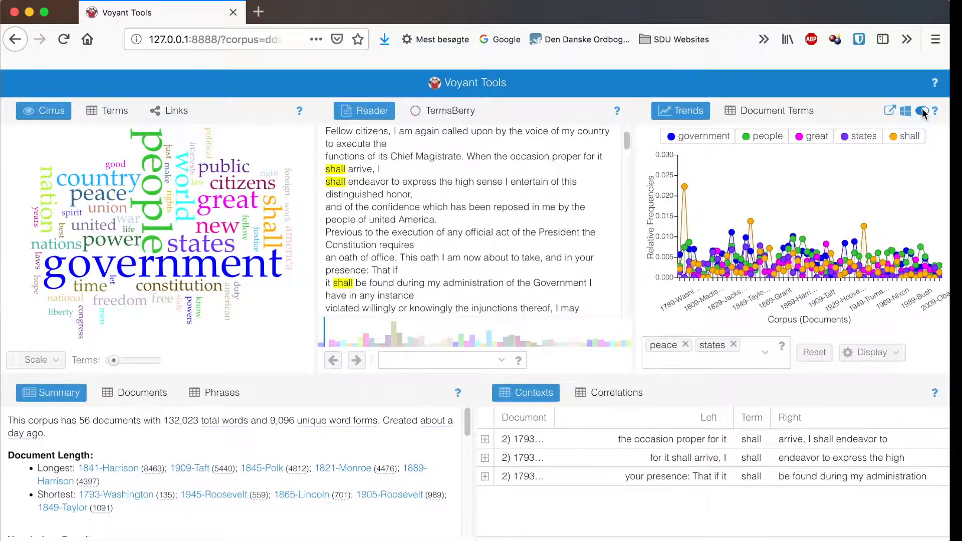
click(921, 112)
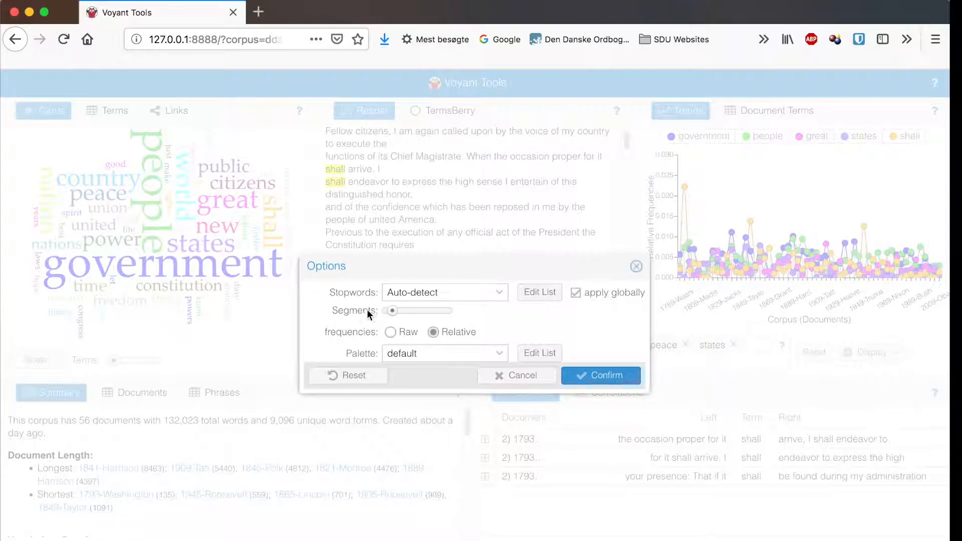
mouse_move(680, 259)
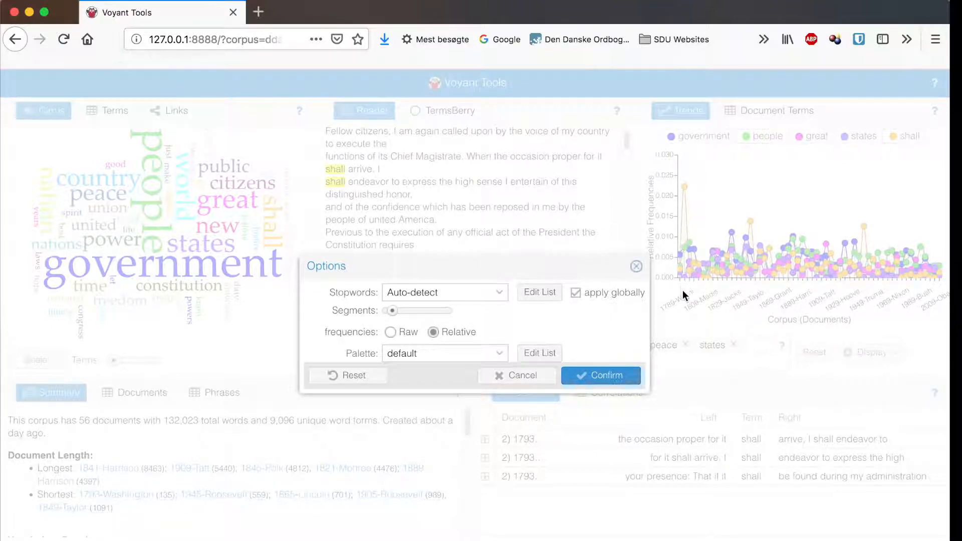
mouse_move(718, 282)
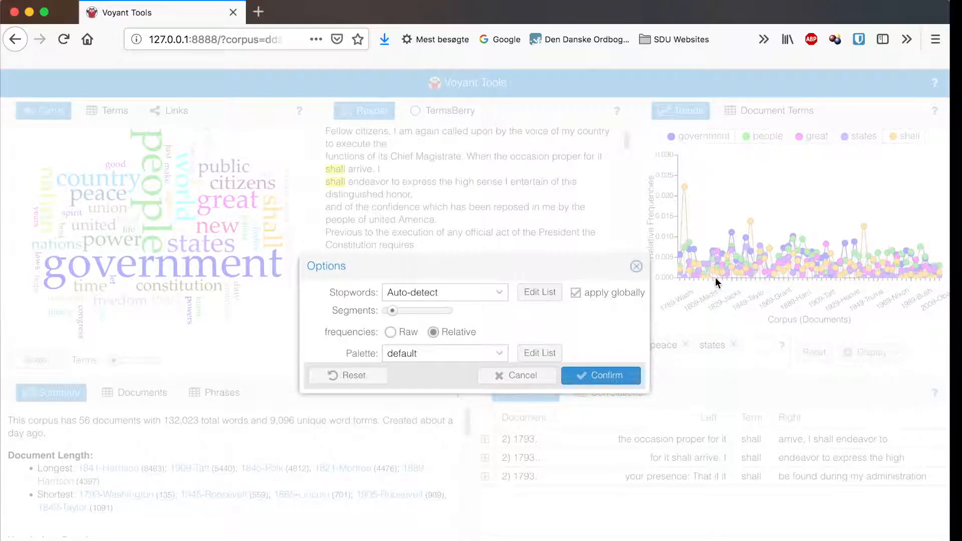
mouse_move(867, 265)
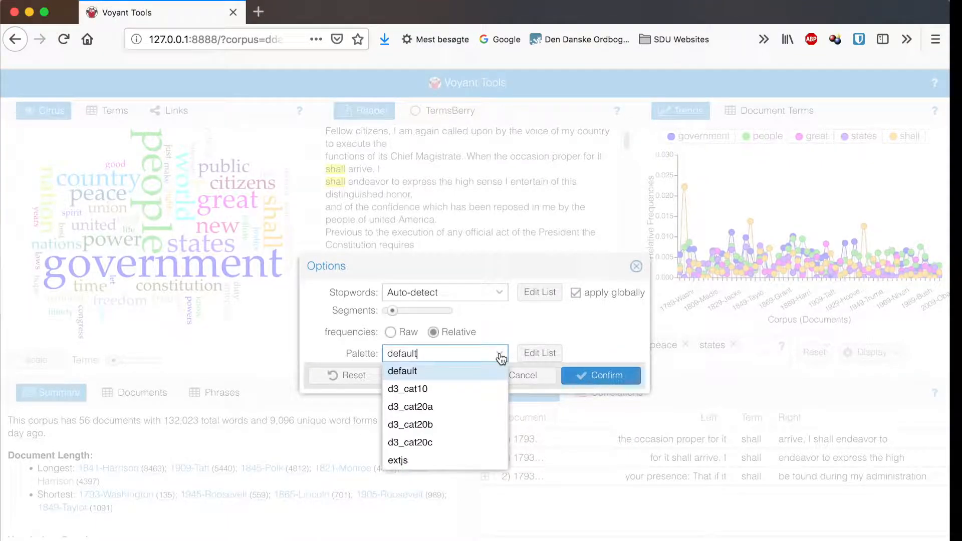
mouse_move(637, 266)
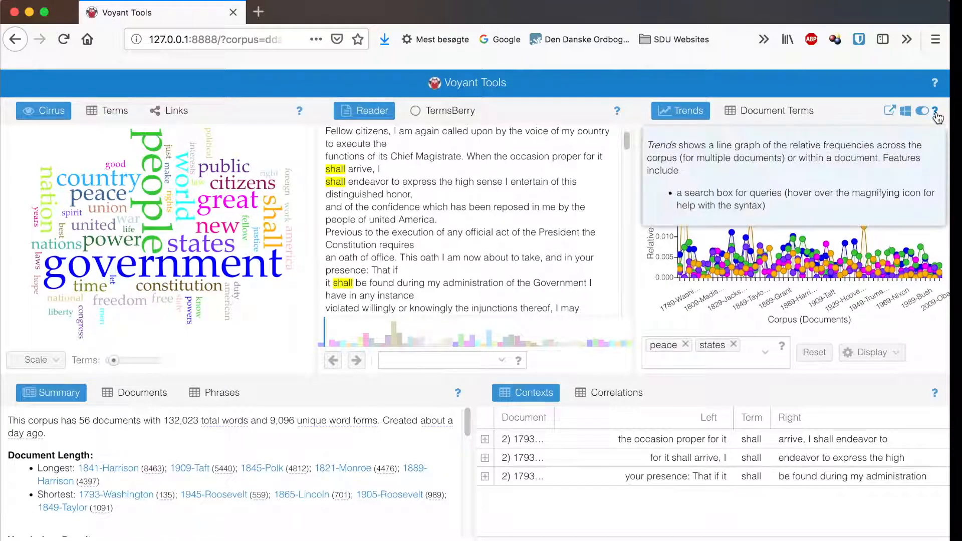
click(937, 112)
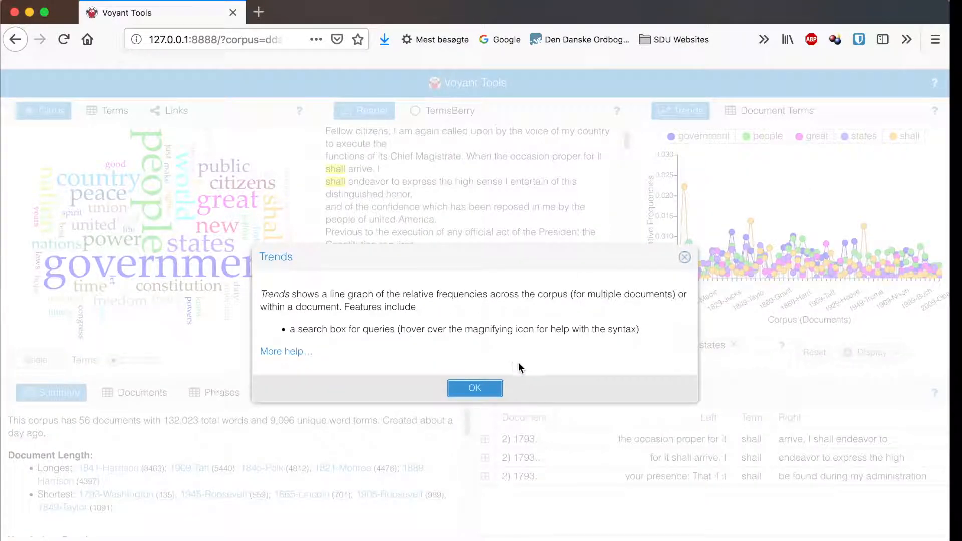